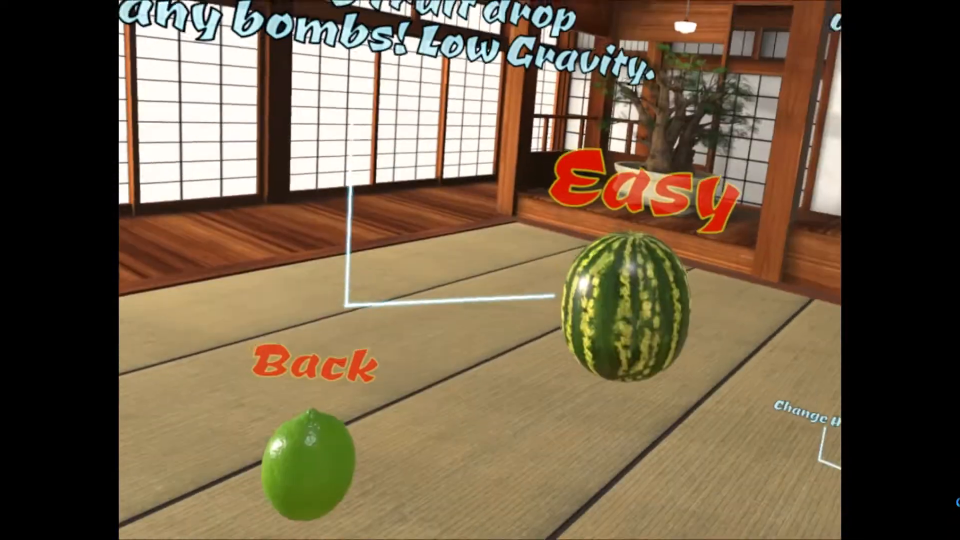
click(641, 195)
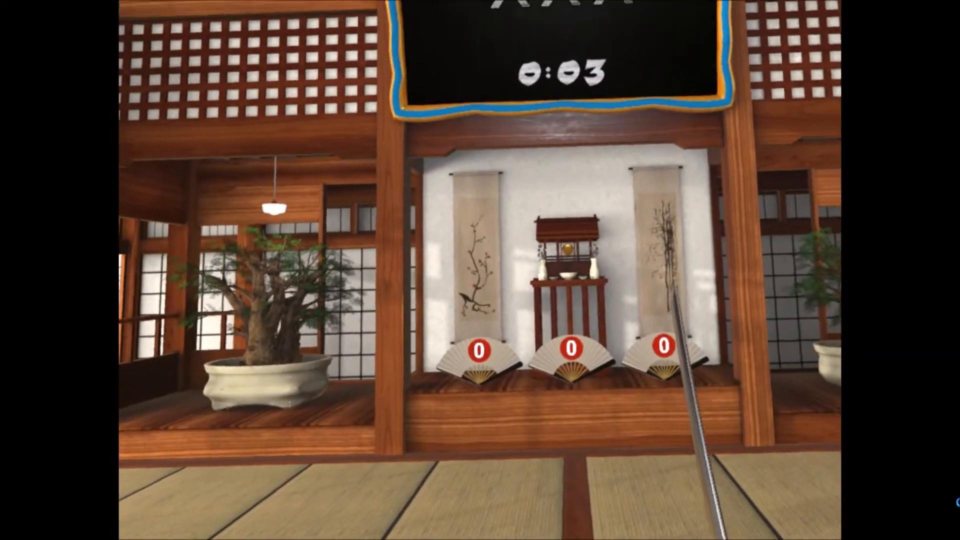